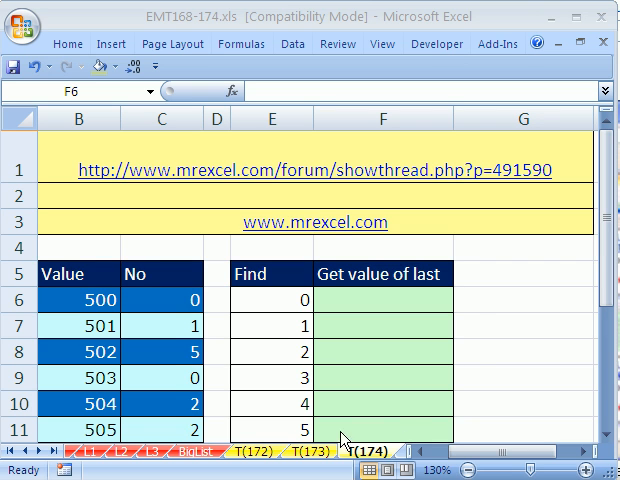
pyautogui.moveTo(338, 448)
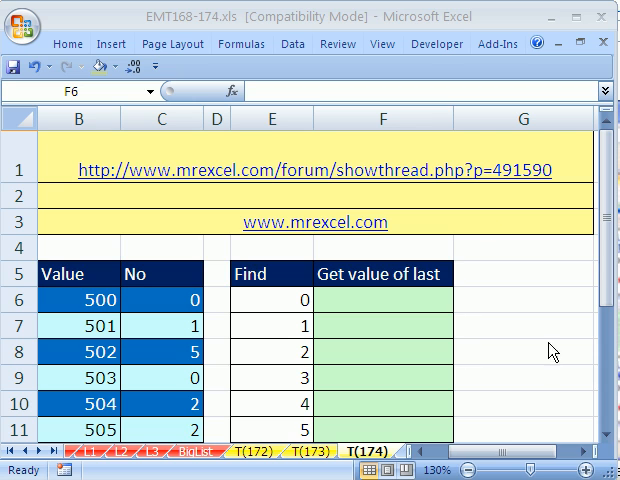
pyautogui.moveTo(436, 432)
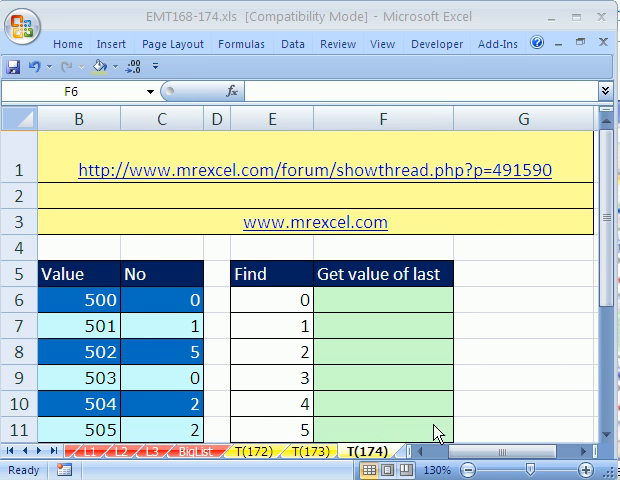
pyautogui.moveTo(448, 136)
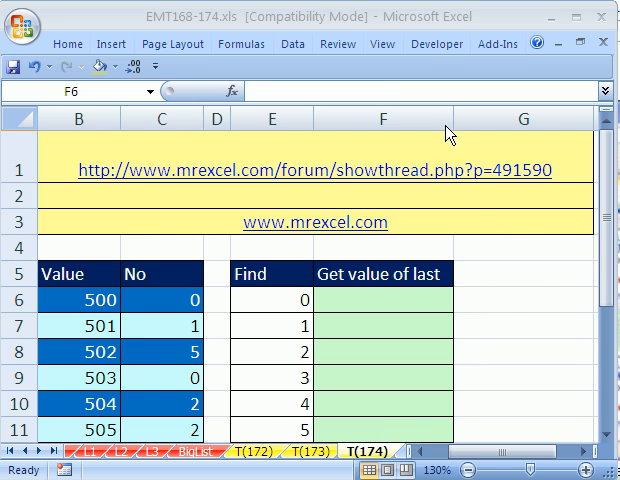
# Review the linked MrExcel forum thread explaining the LOOKUP trick and return to the workbook.
pyautogui.click(378, 300)
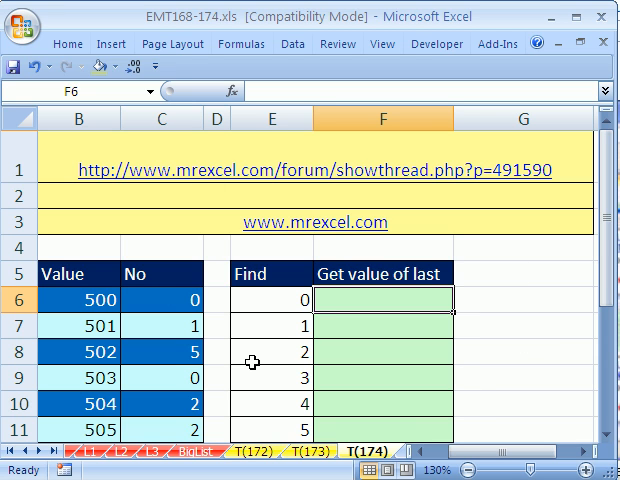
pyautogui.moveTo(316, 244)
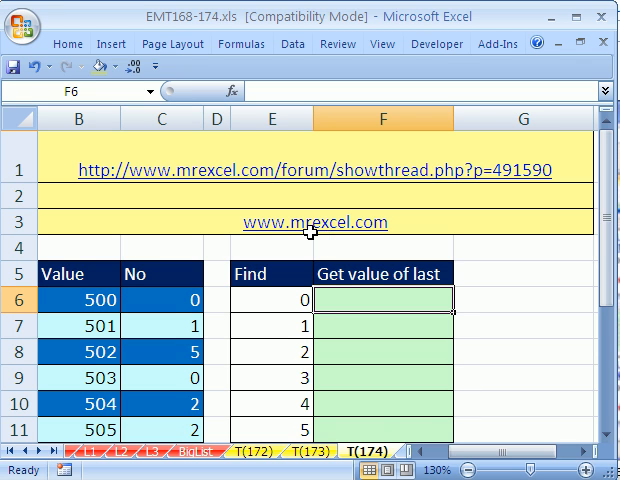
pyautogui.moveTo(304, 224)
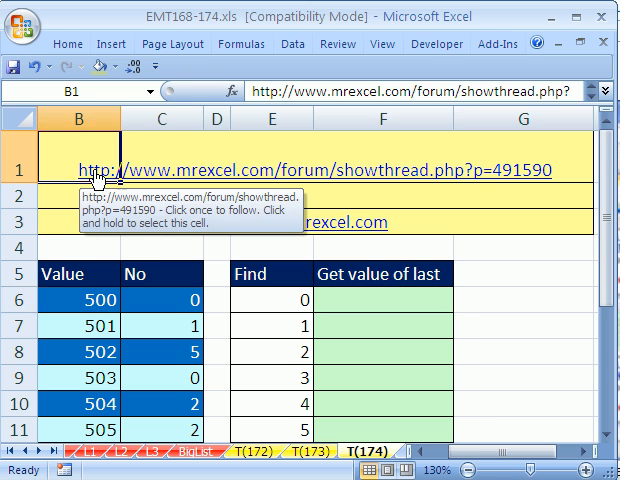
pyautogui.click(300, 170)
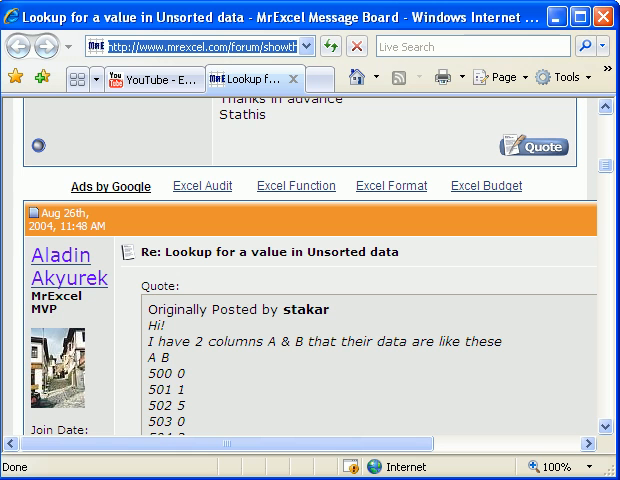
pyautogui.moveTo(438, 390)
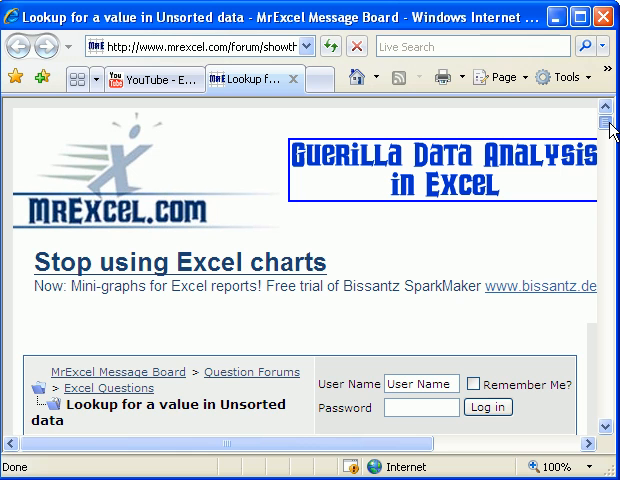
pyautogui.scroll(-3)
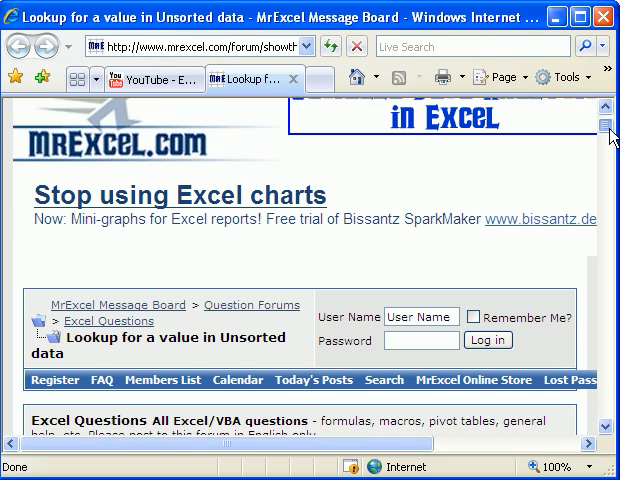
pyautogui.scroll(-3)
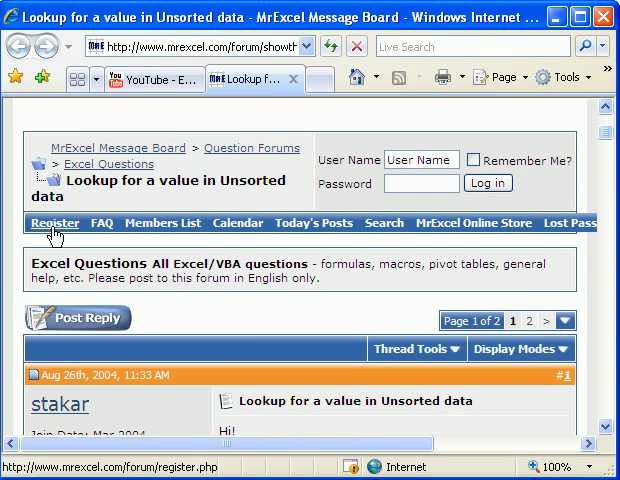
pyautogui.scroll(-3)
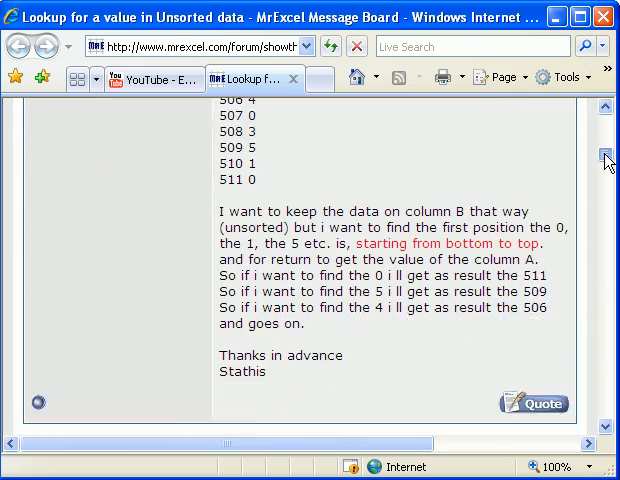
pyautogui.scroll(3)
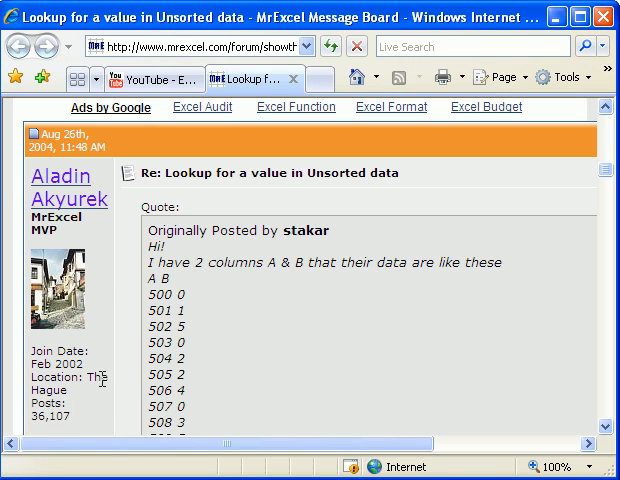
pyautogui.moveTo(124, 390)
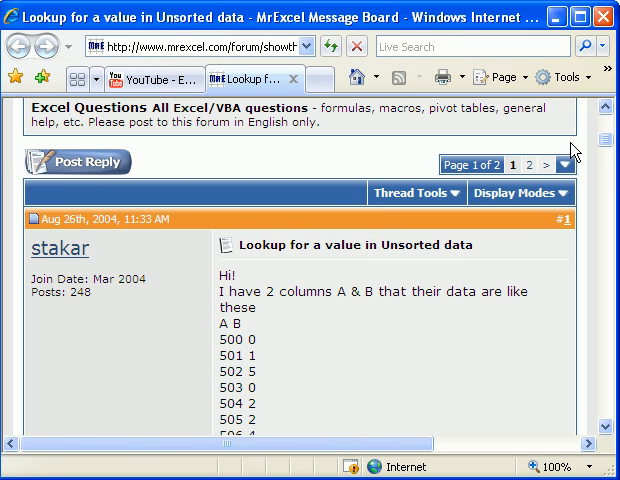
pyautogui.click(608, 16)
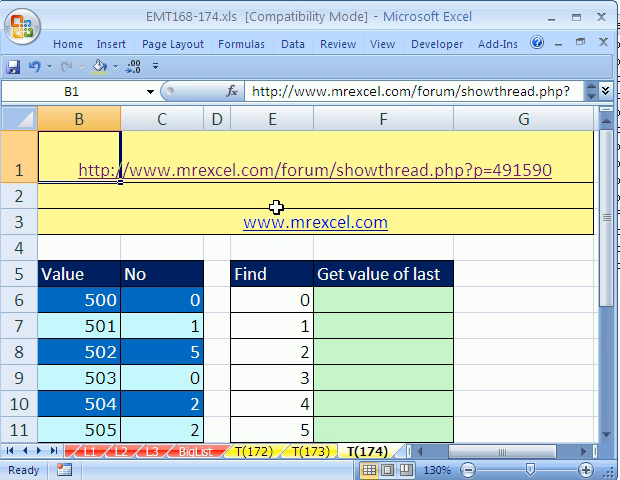
pyautogui.scroll(-3)
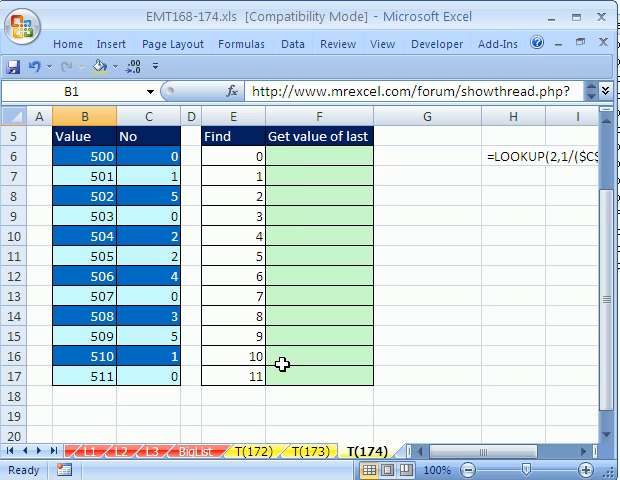
pyautogui.moveTo(152, 384)
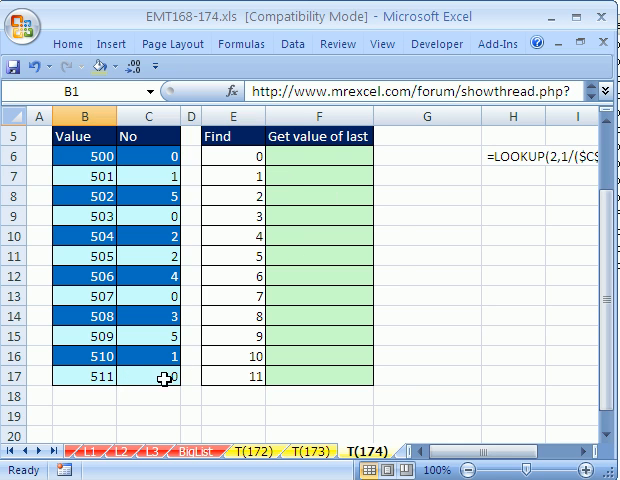
# Enter the sample values 5, 50 and 5 into the worksheet.
pyautogui.write('511')
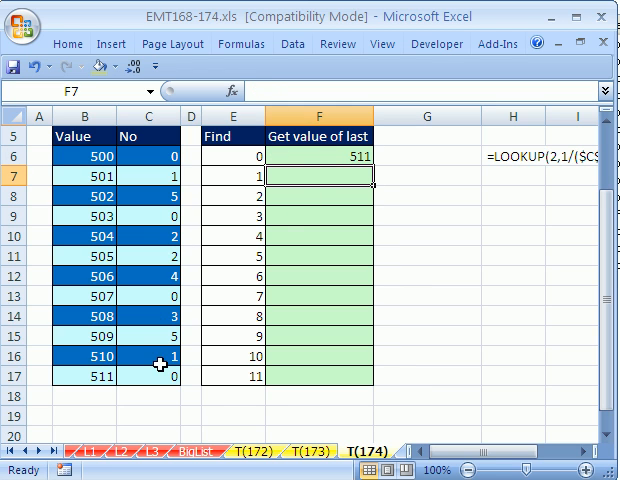
pyautogui.moveTo(148, 376)
pyautogui.write('510')
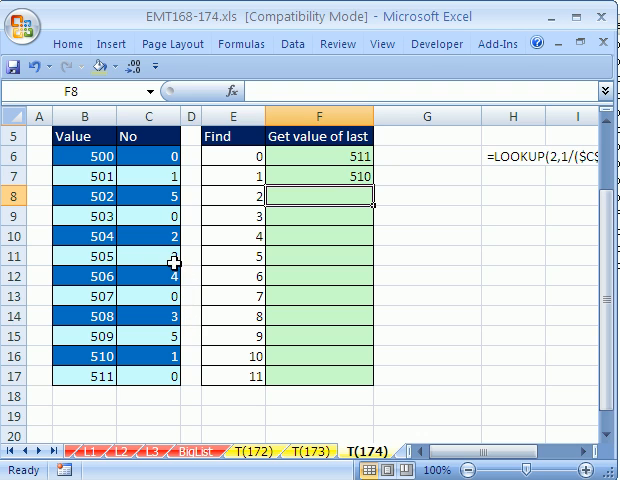
pyautogui.write('50')
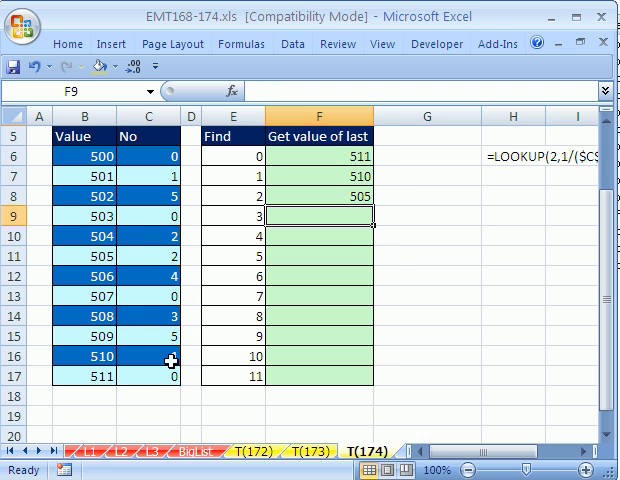
pyautogui.write('5')
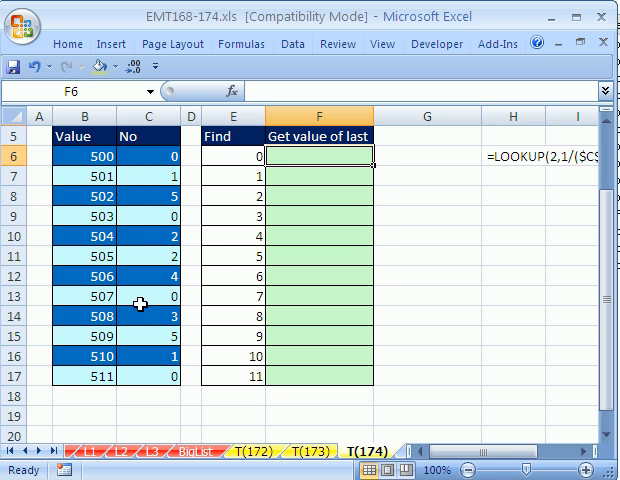
pyautogui.moveTo(168, 380)
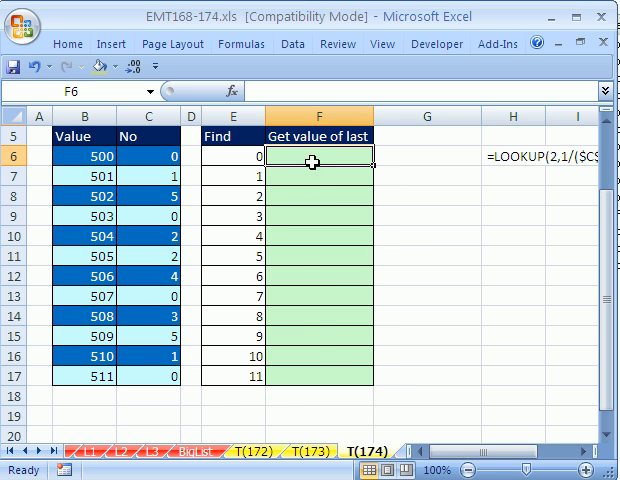
pyautogui.moveTo(316, 372)
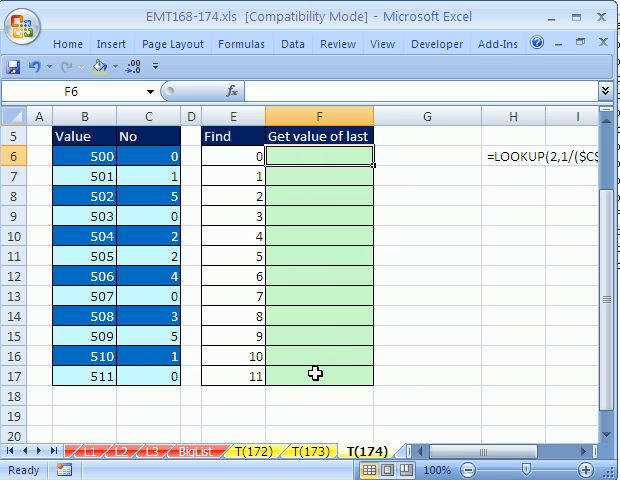
pyautogui.moveTo(314, 338)
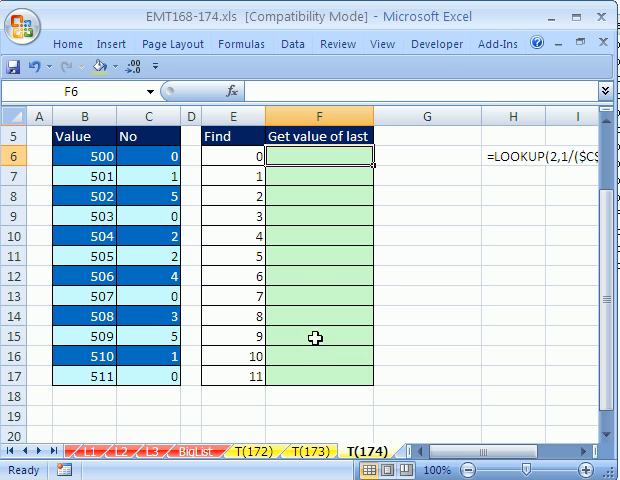
pyautogui.moveTo(192, 360)
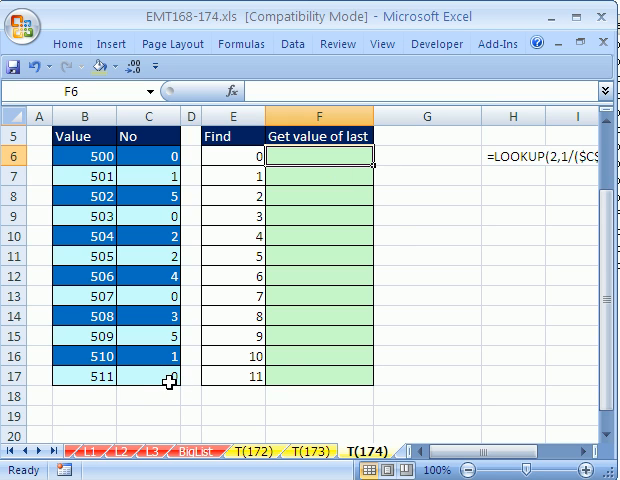
pyautogui.moveTo(292, 204)
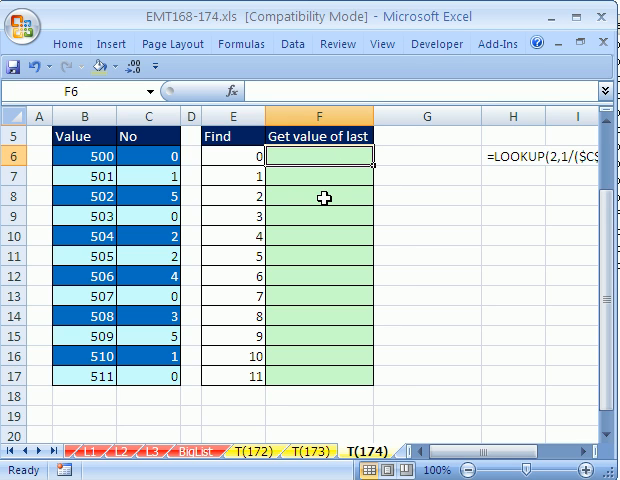
# Build a test formula =1/(C6:C17=...) in F8 and evaluate it with F9 into its TRUE/FALSE array.
pyautogui.click(320, 196)
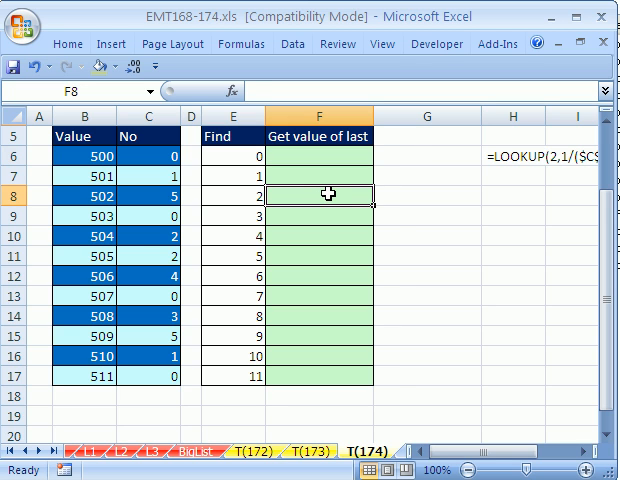
pyautogui.write('=1')
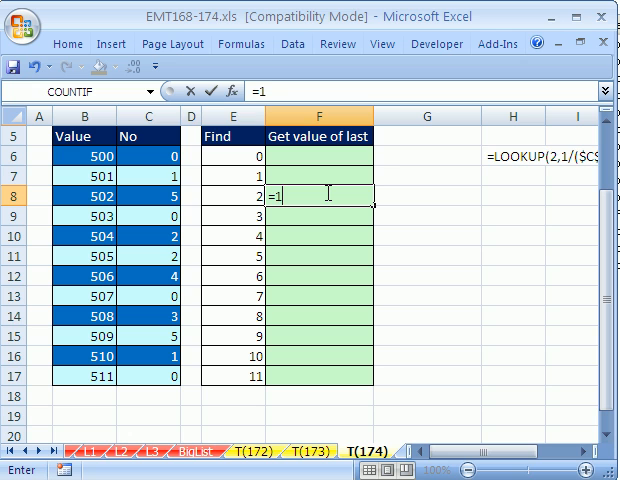
pyautogui.write('/(')
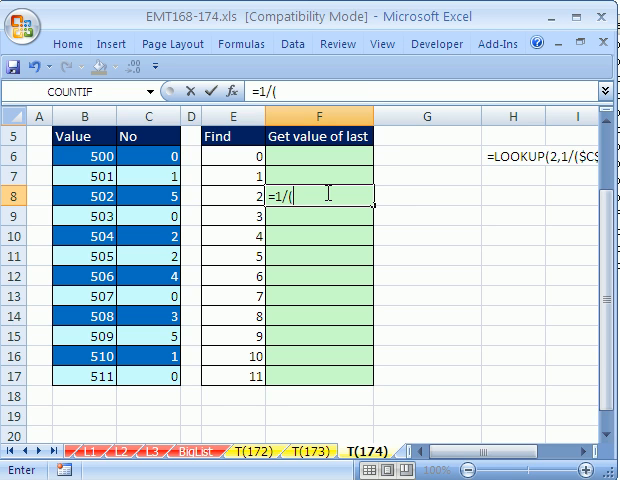
pyautogui.moveTo(144, 156); pyautogui.dragTo(144, 236)
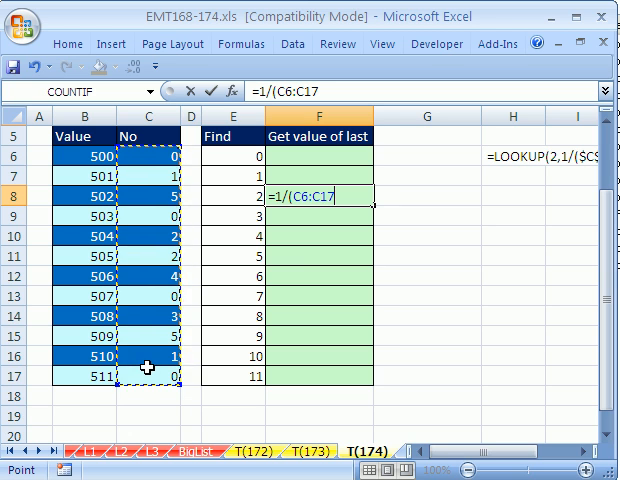
pyautogui.write('=E8)')
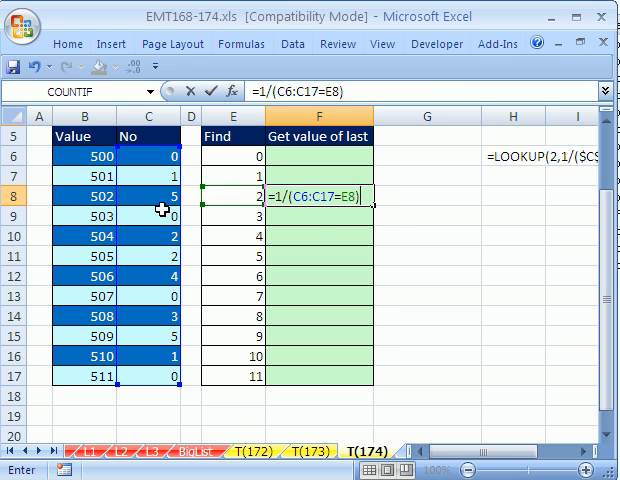
pyautogui.moveTo(230, 198)
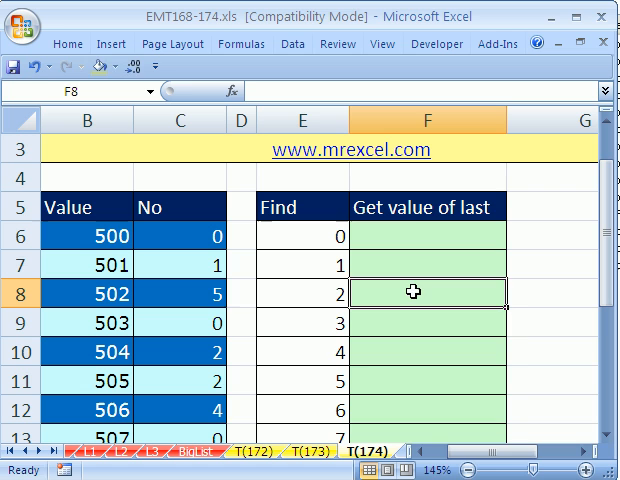
pyautogui.write('=1/(C6:C17')
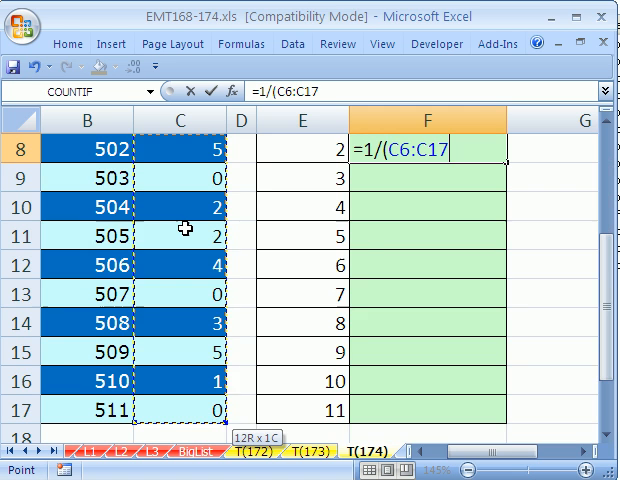
pyautogui.write('=E8')
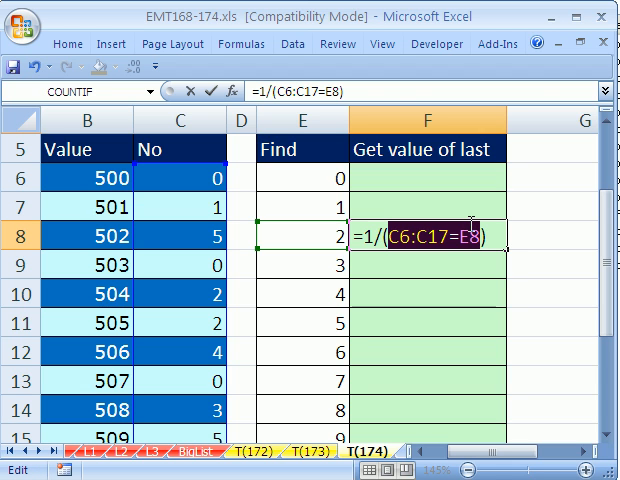
pyautogui.press('F9')
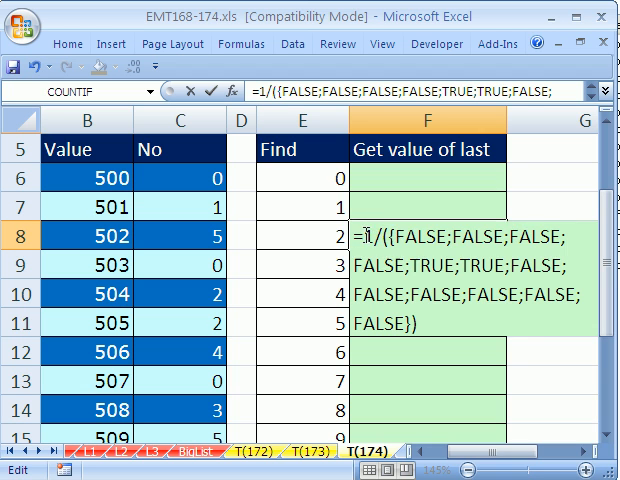
pyautogui.doubleClick(370, 240)
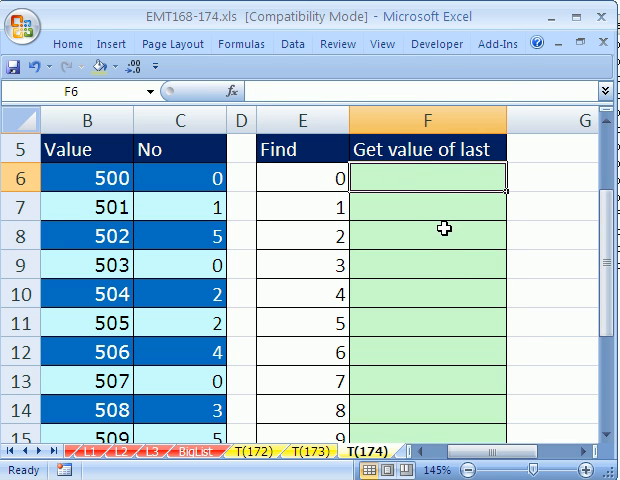
# Enter =LOOKUP(2,1/($C$6:$C$17=E6),$B$6:$B$17) in F6, returning 511 for Find 0.
pyautogui.write('=l')
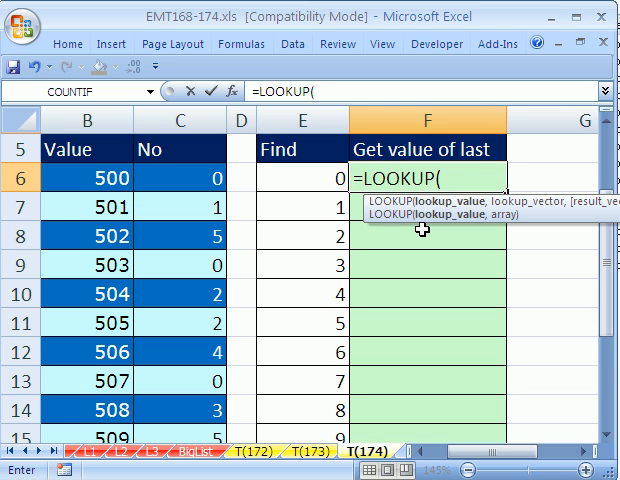
pyautogui.write('2,')
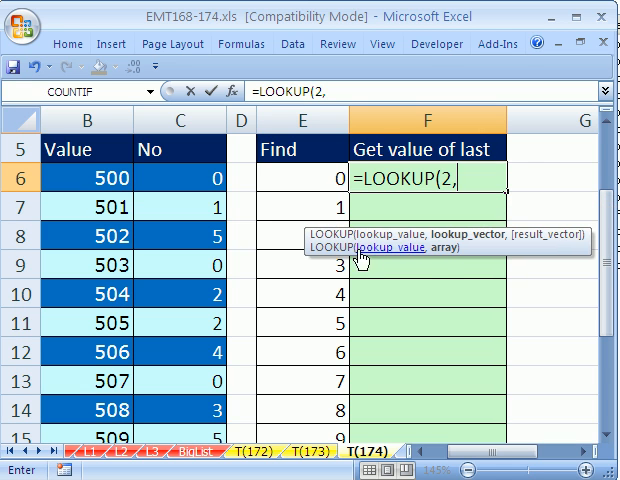
pyautogui.moveTo(450, 224)
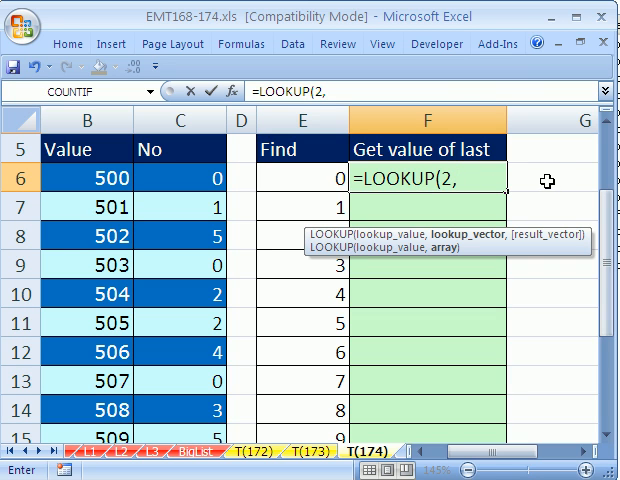
pyautogui.moveTo(548, 180)
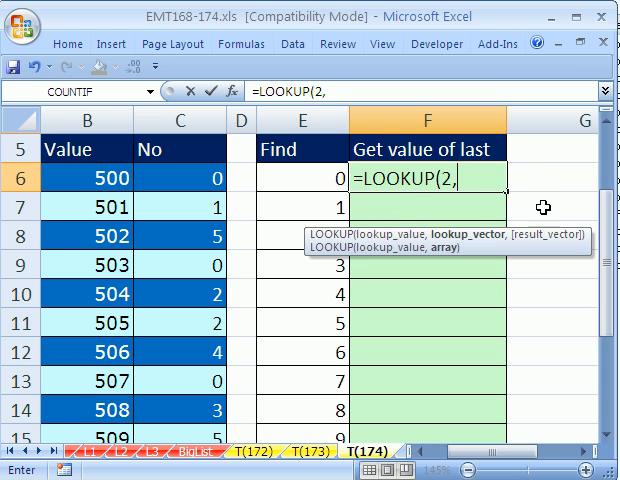
pyautogui.moveTo(398, 204)
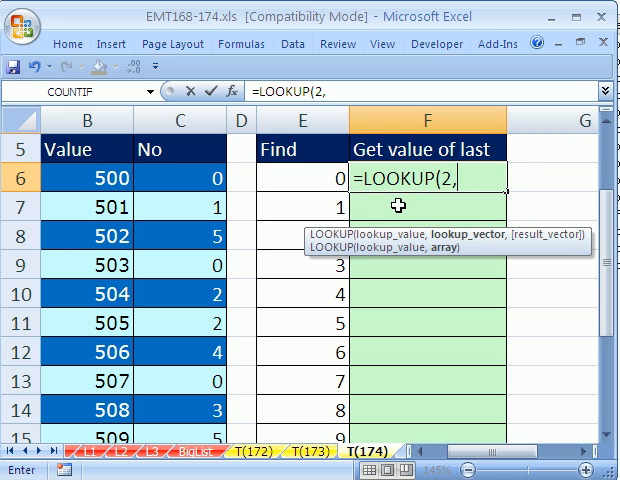
pyautogui.write('1/')
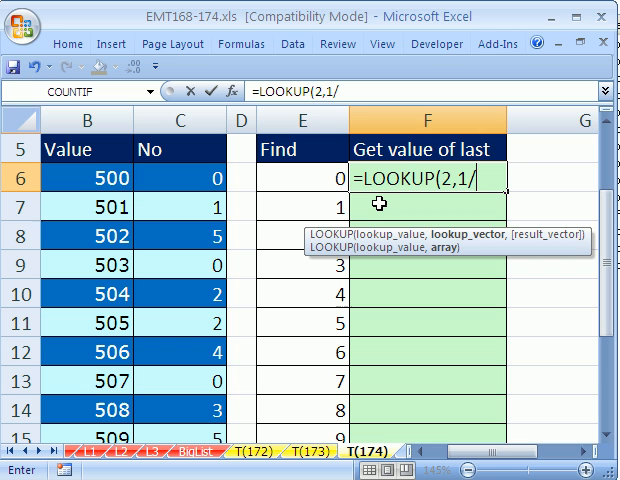
pyautogui.click(178, 178)
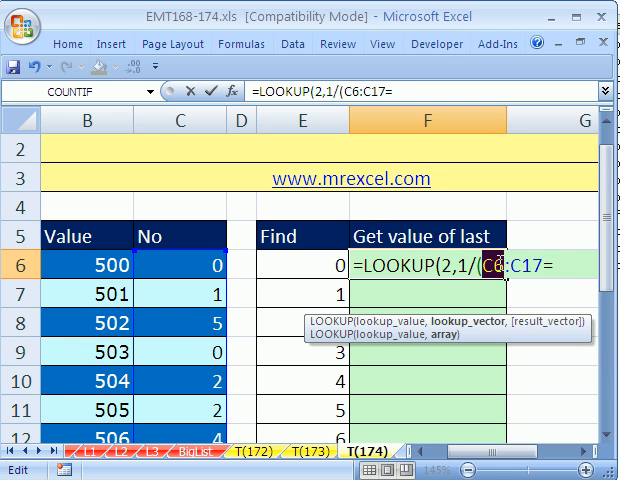
pyautogui.press('f4')
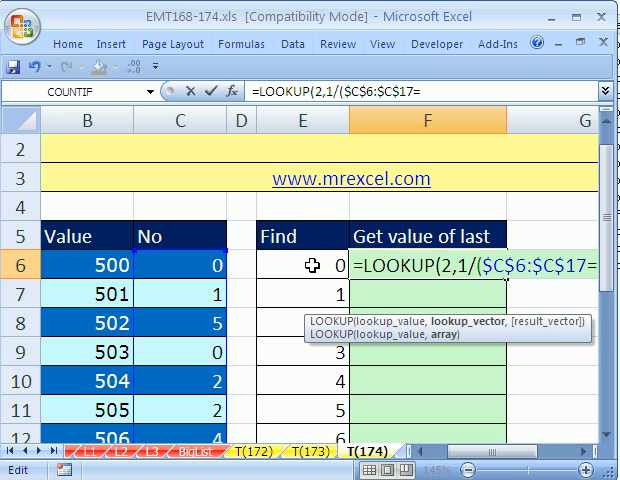
pyautogui.click(300, 266)
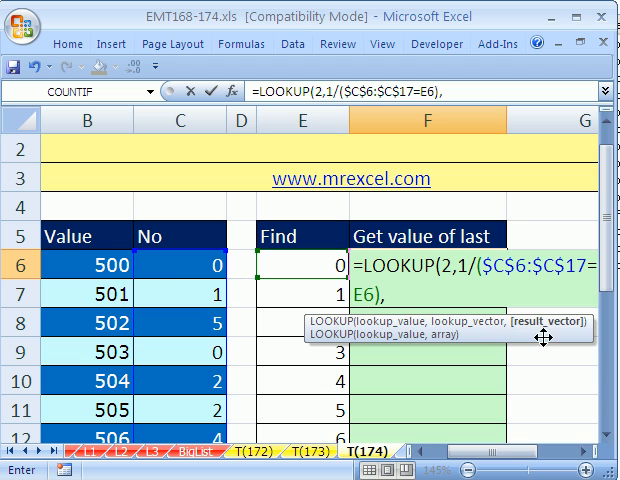
pyautogui.click(80, 264)
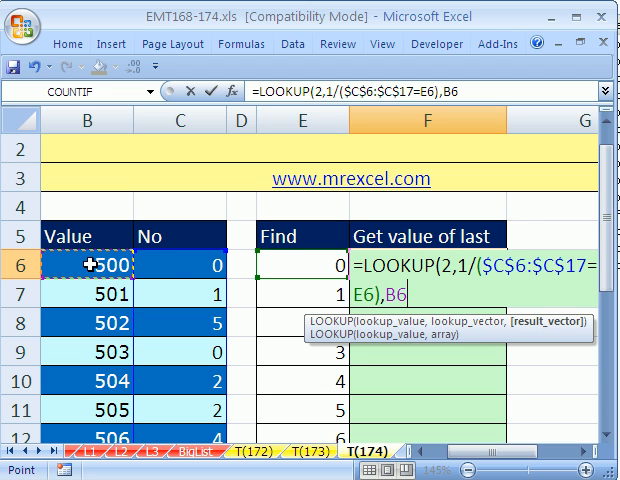
pyautogui.moveTo(90, 262); pyautogui.dragTo(90, 432)
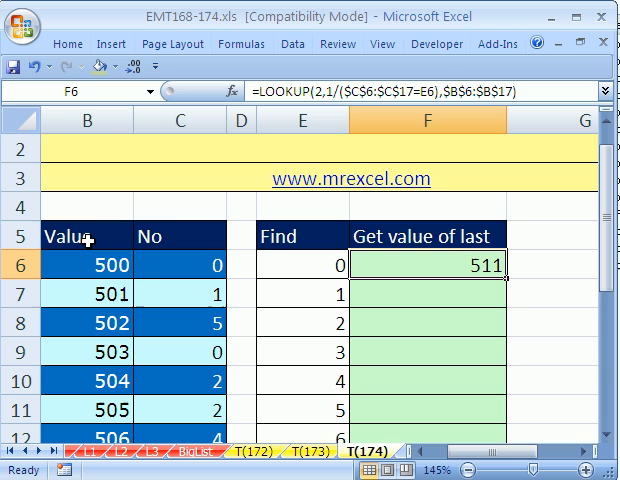
pyautogui.moveTo(510, 280)
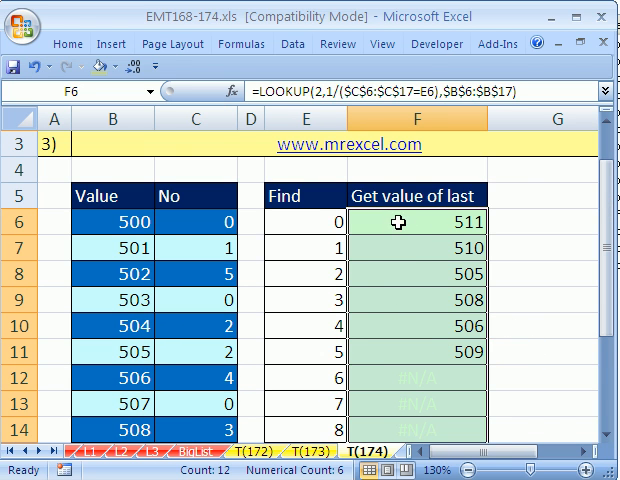
pyautogui.moveTo(416, 272)
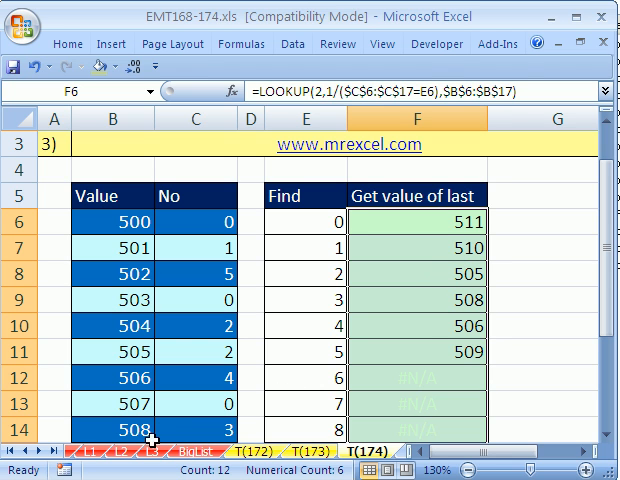
# Fill the LOOKUP formula down to F17, returning 511, 510, 505, 508, 506, 509 and errors.
pyautogui.scroll(-3)
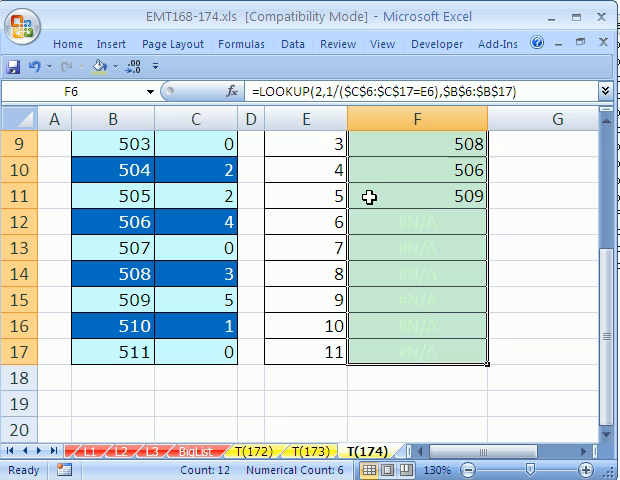
pyautogui.moveTo(248, 228)
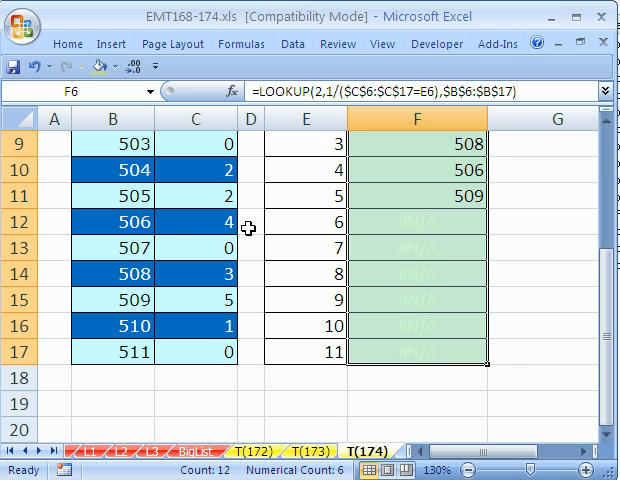
pyautogui.moveTo(364, 208)
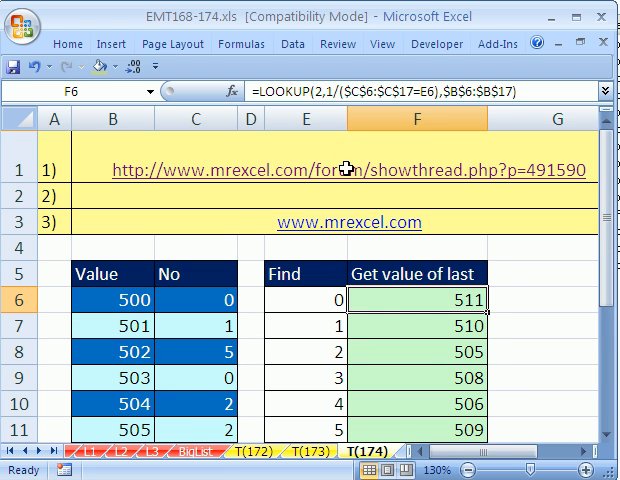
pyautogui.moveTo(130, 186)
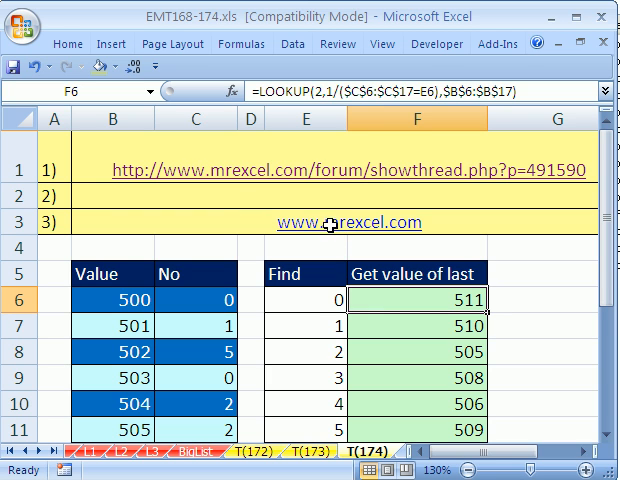
# Go to the MrExcel website and browse to its Message Board.
pyautogui.click(110, 224)
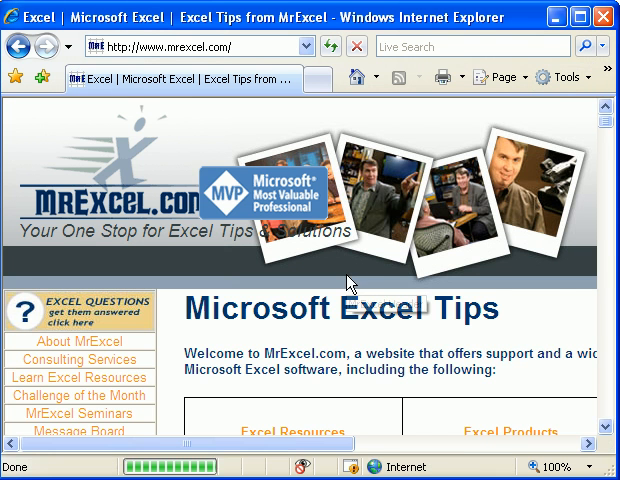
pyautogui.scroll(-3)
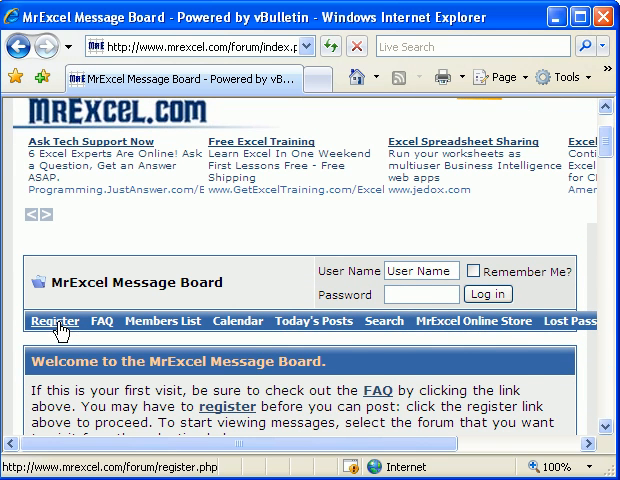
pyautogui.scroll(-3)
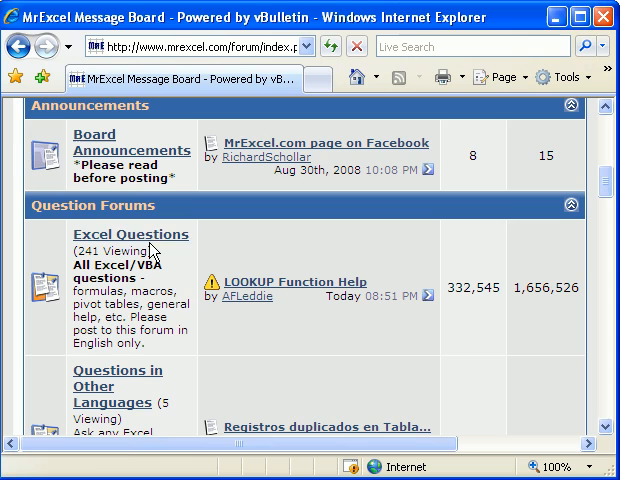
# Browse the Excel Questions forum's list of threads.
pyautogui.click(130, 234)
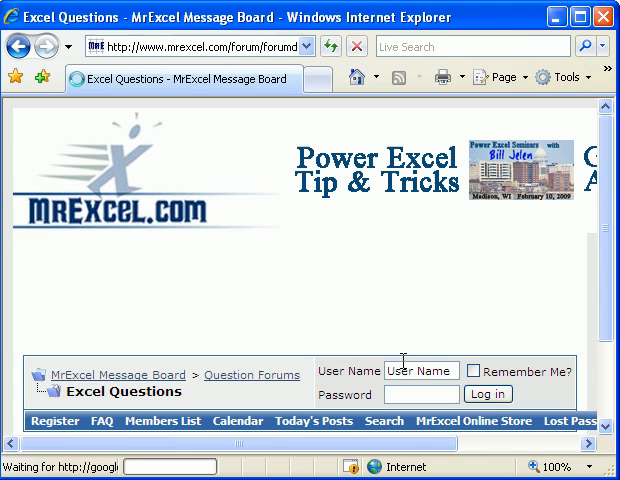
pyautogui.scroll(-3)
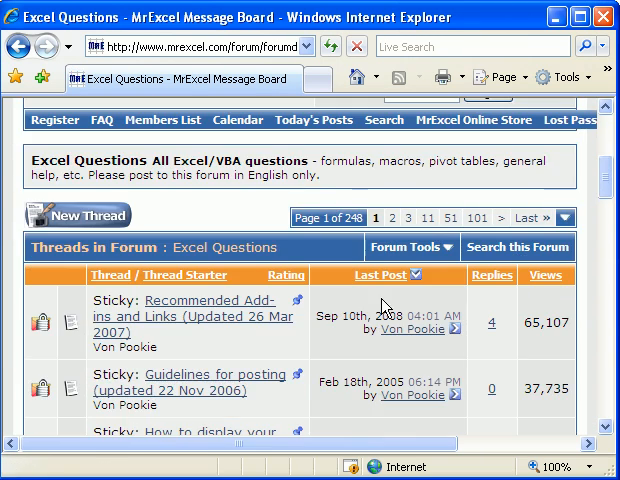
pyautogui.scroll(-3)
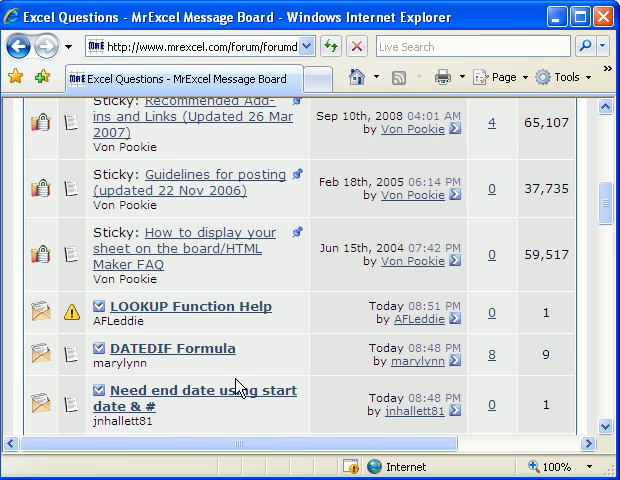
pyautogui.scroll(-3)
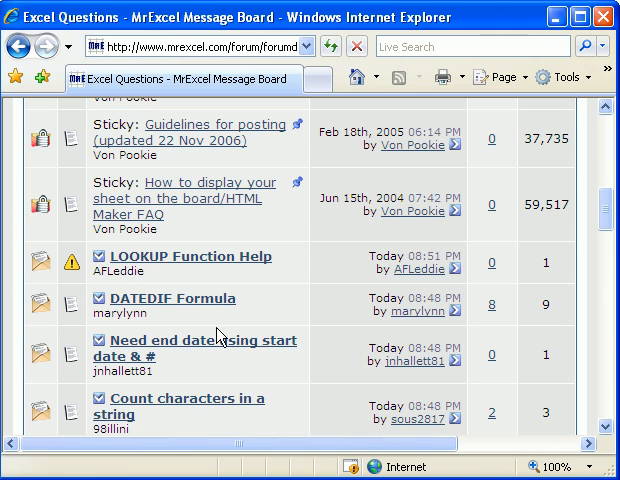
pyautogui.scroll(-3)
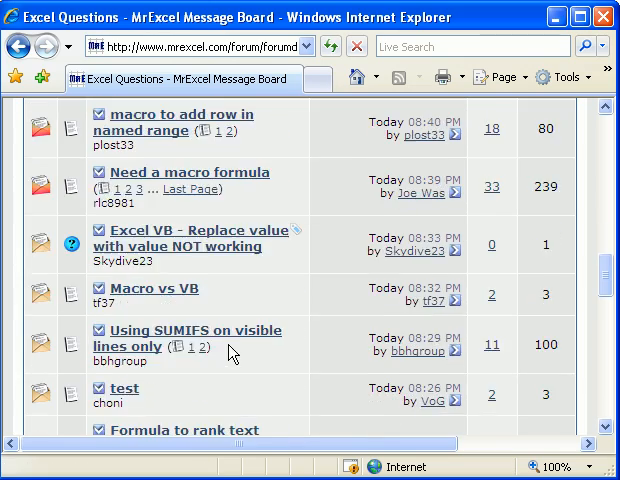
pyautogui.scroll(3)
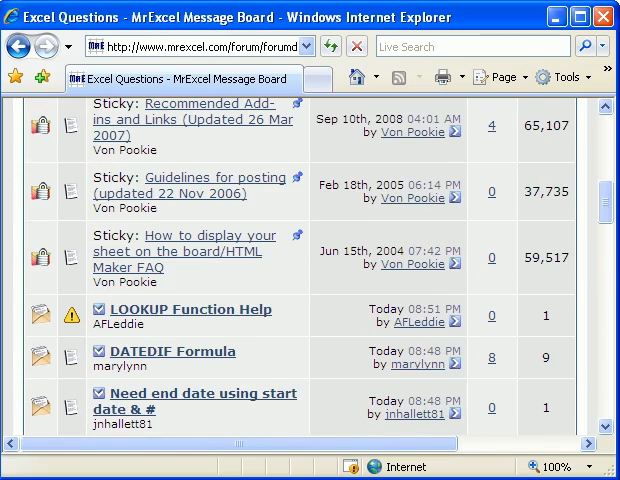